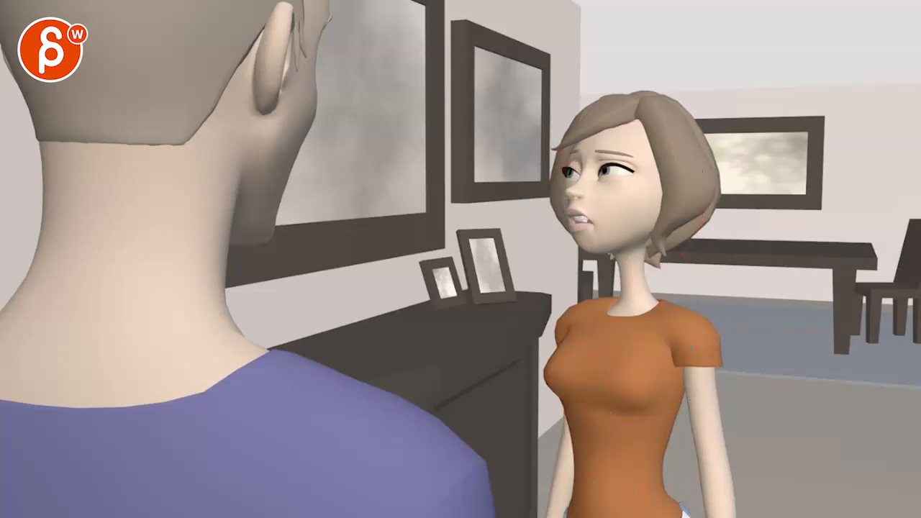
# - Scrub the timeline until the woman in the orange shirt turns and walks away
pyautogui.moveTo(540, 115); pyautogui.dragTo(709, 72)
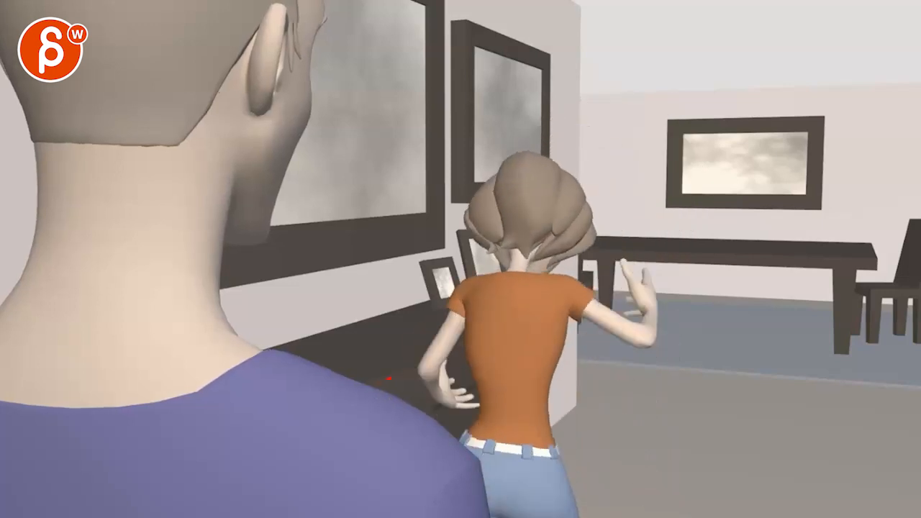
# - Draw red strokes over the woman, including a line extending her lean leftward
pyautogui.moveTo(536, 331); pyautogui.dragTo(593, 496)
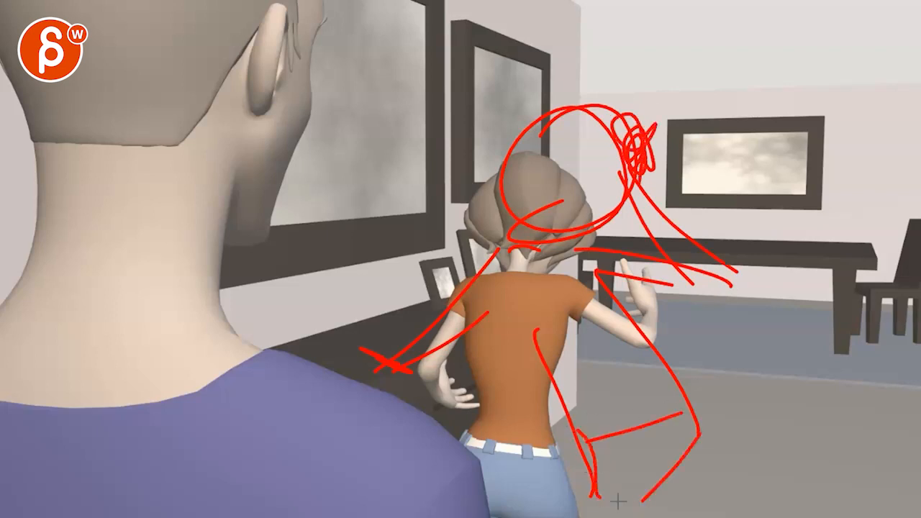
pyautogui.moveTo(515, 230); pyautogui.dragTo(378, 360)
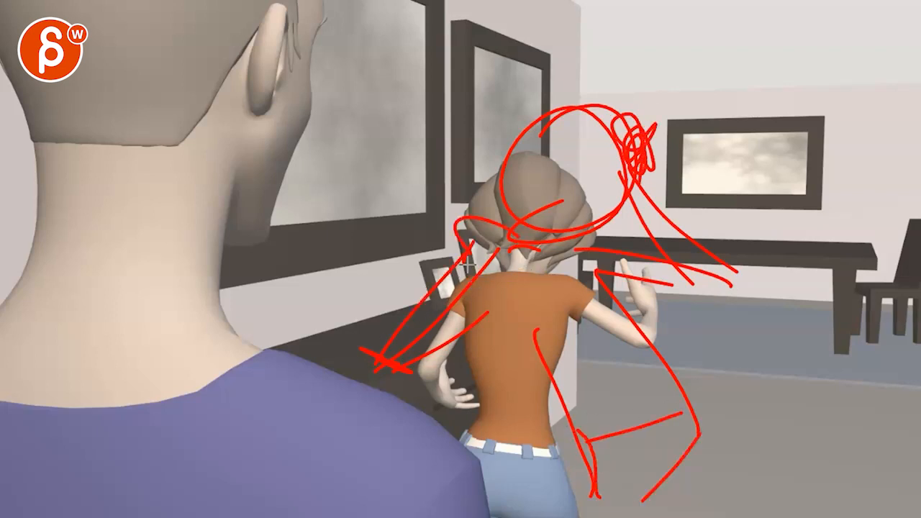